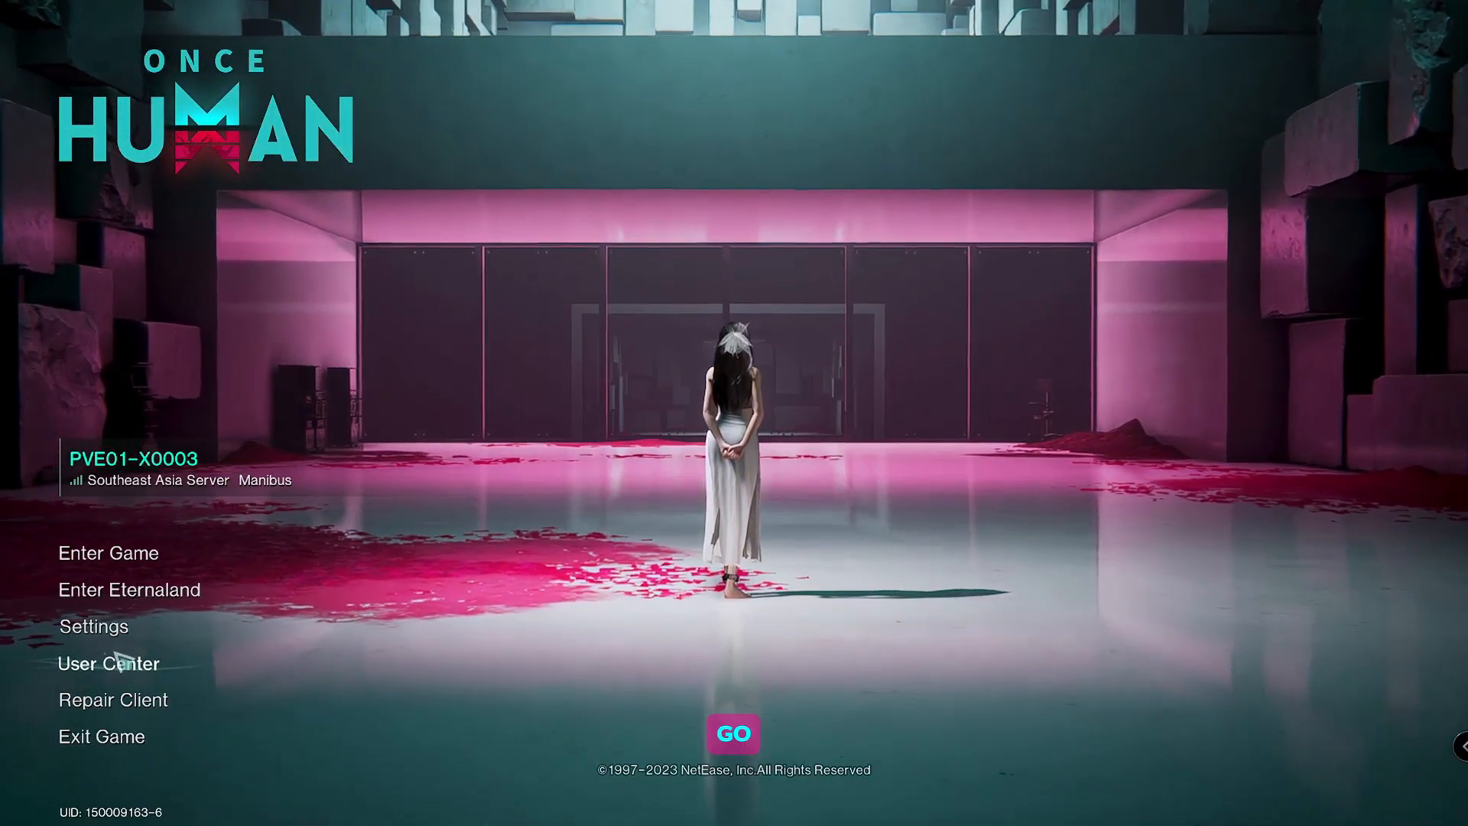
Step: Enter the game settings from the main menu, landing on the Gameplay options
{"action": "left_click", "coordinate": [89, 625]}
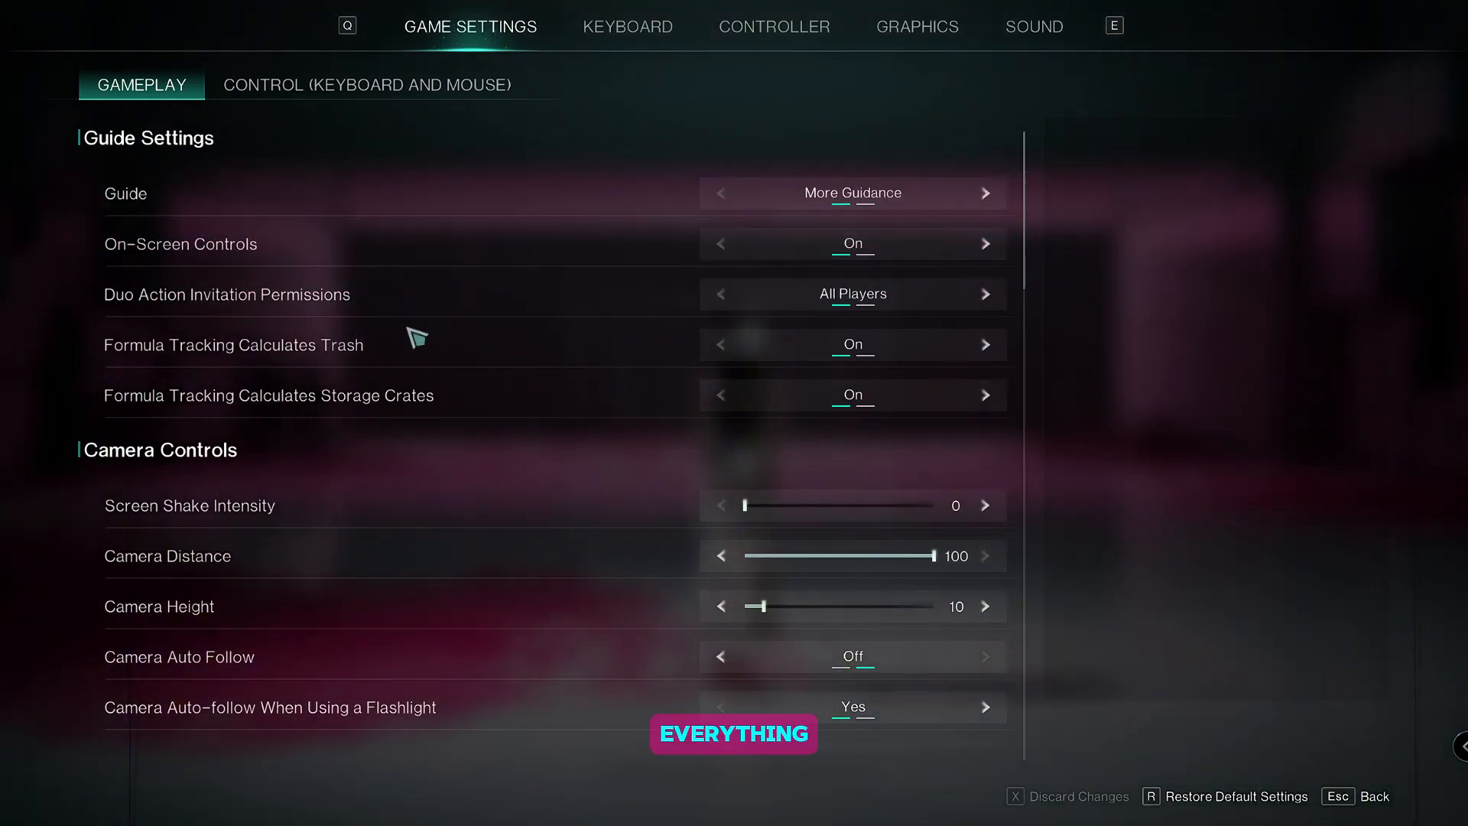
{"action": "scroll", "scroll_direction": "down", "scroll_amount": 3}
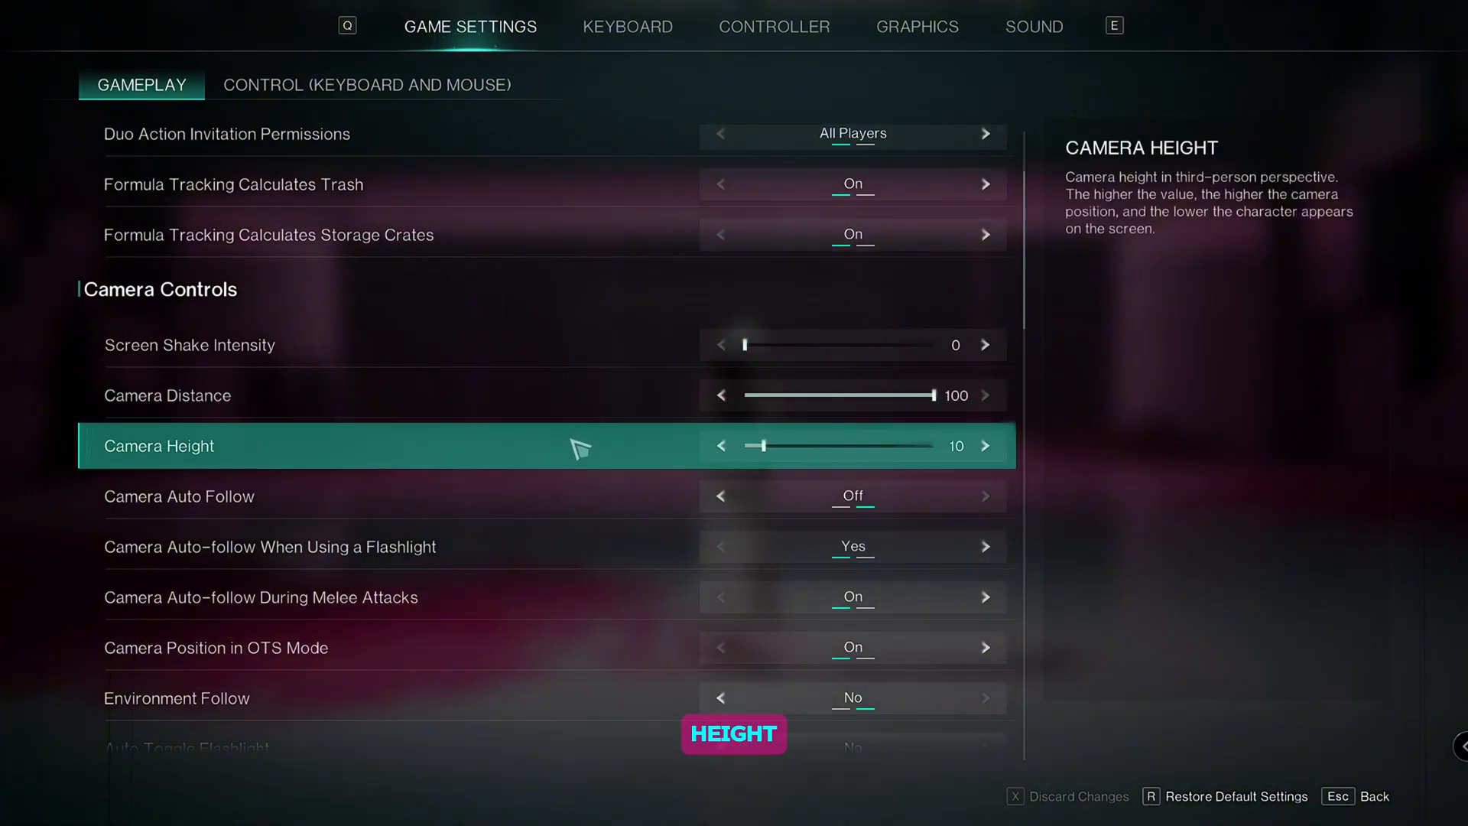
{"action": "scroll", "scroll_direction": "down", "scroll_amount": 3}
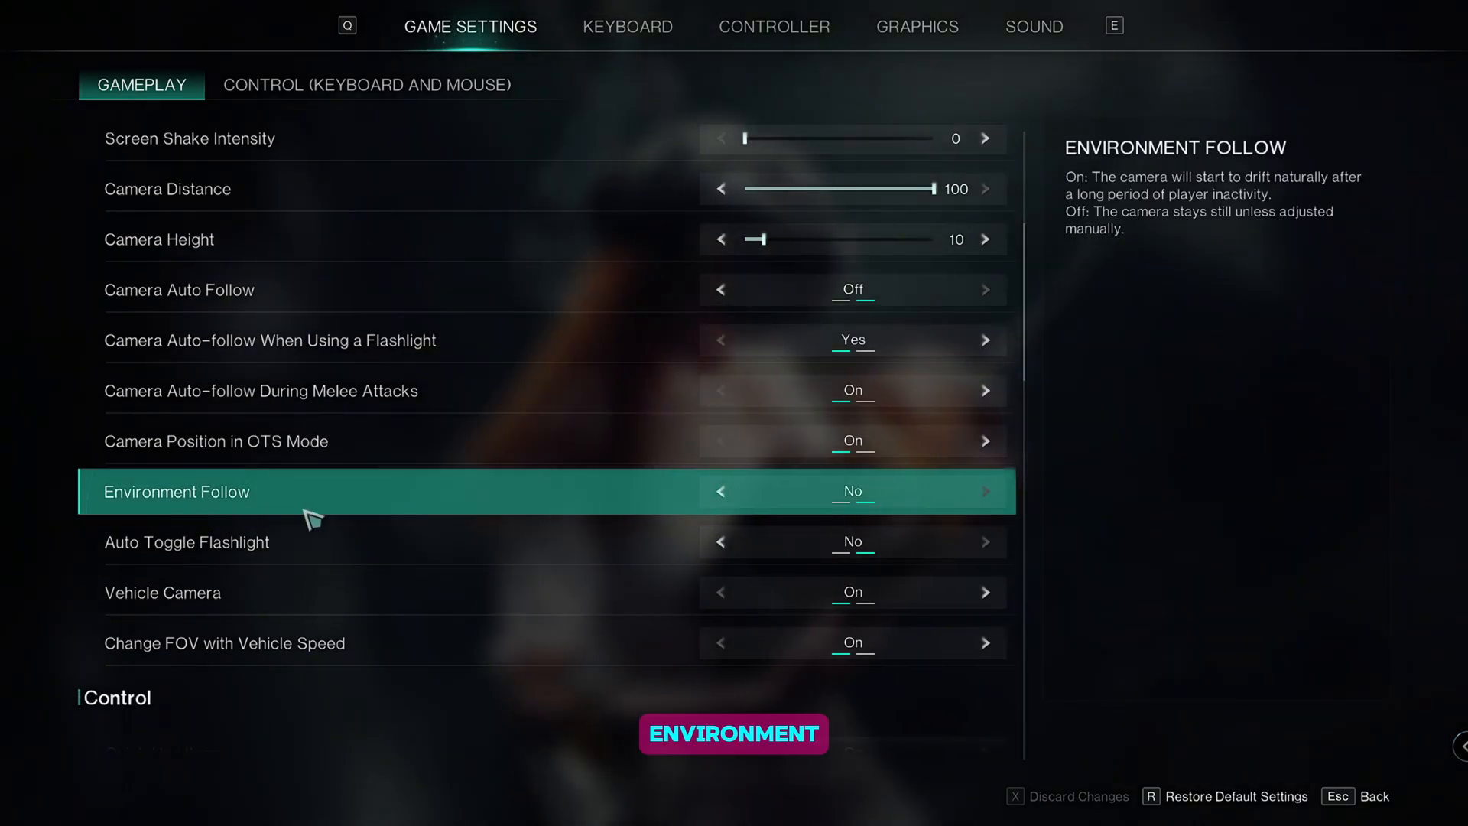
{"action": "scroll", "scroll_direction": "down", "scroll_amount": 3}
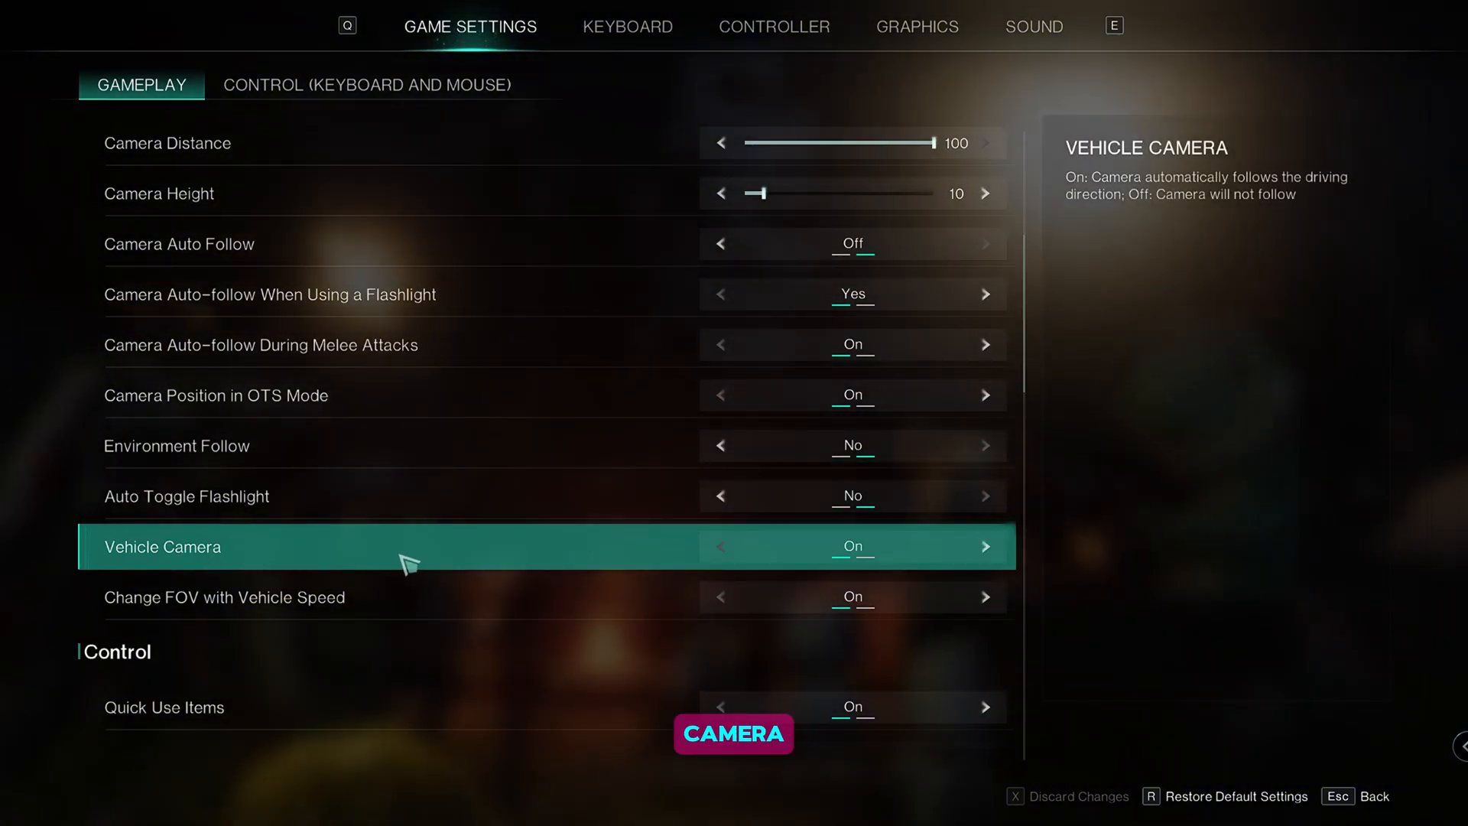
{"action": "scroll", "scroll_direction": "down", "scroll_amount": 3}
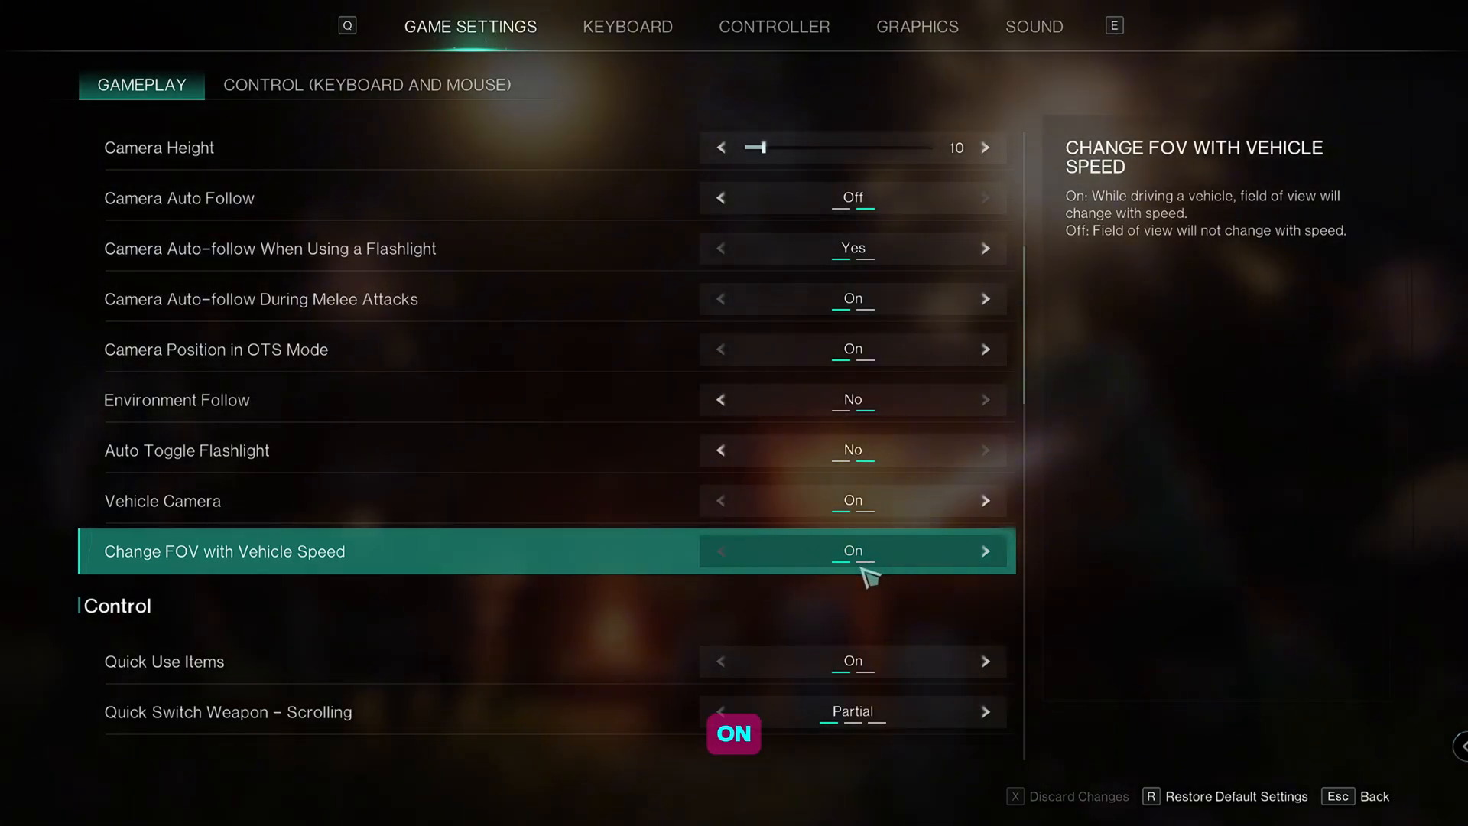
Step: Review the combat control options, then move to the Keyboard and Mouse control settings
{"action": "scroll", "scroll_direction": "down", "scroll_amount": 3}
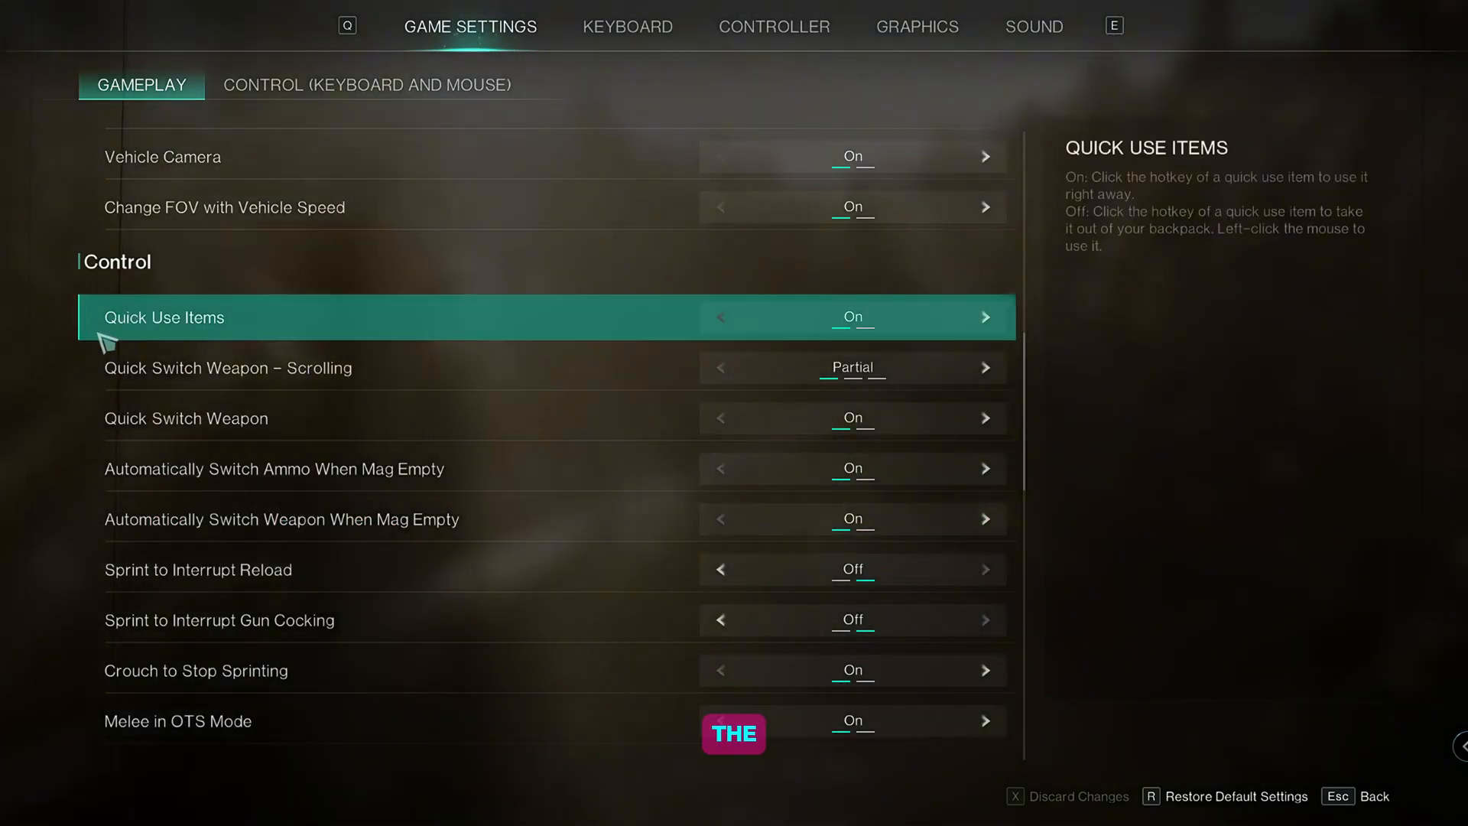
{"action": "mouse_move", "coordinate": [374, 397]}
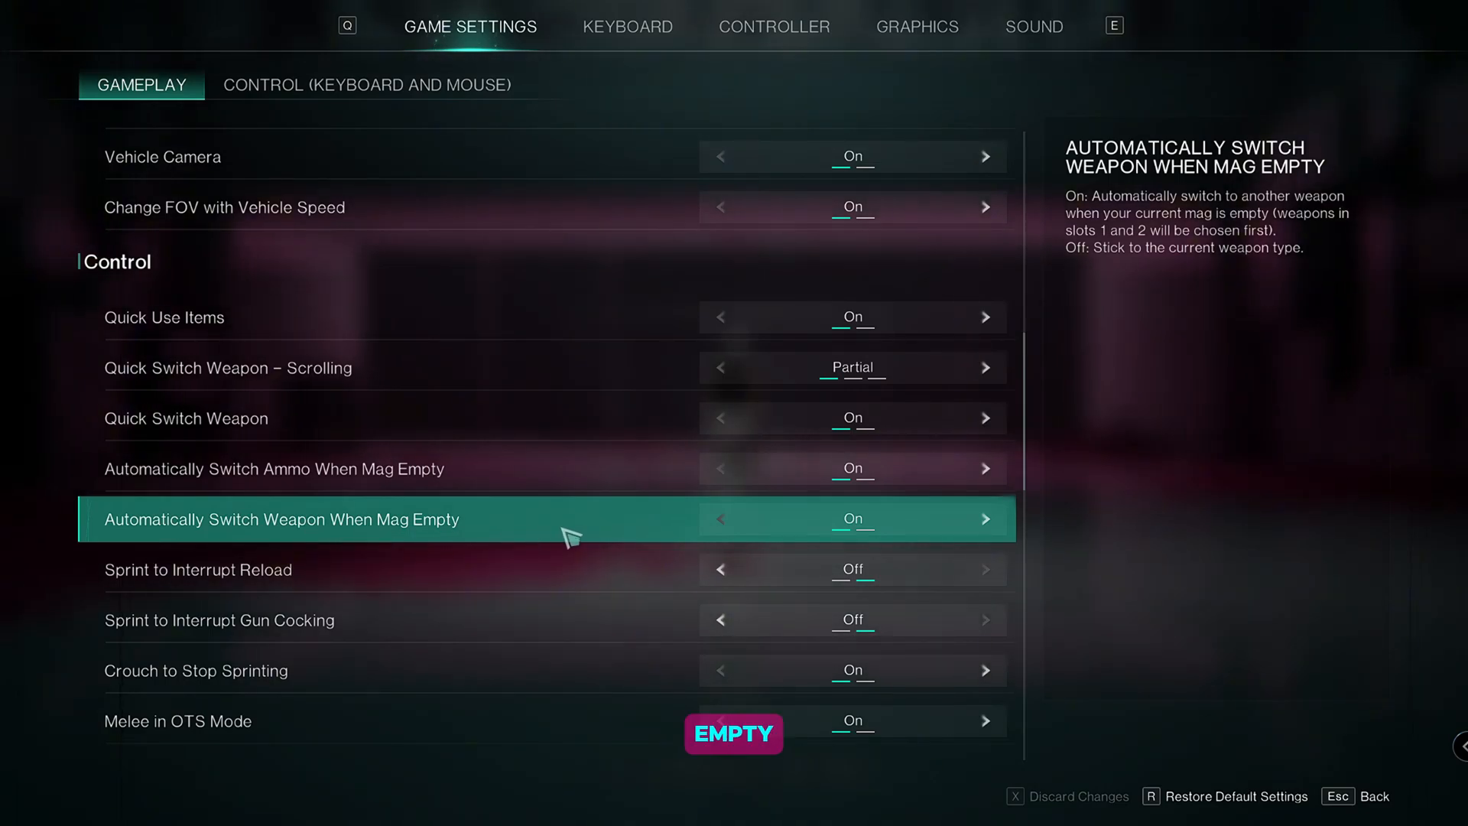
{"action": "scroll", "scroll_direction": "down", "scroll_amount": 3}
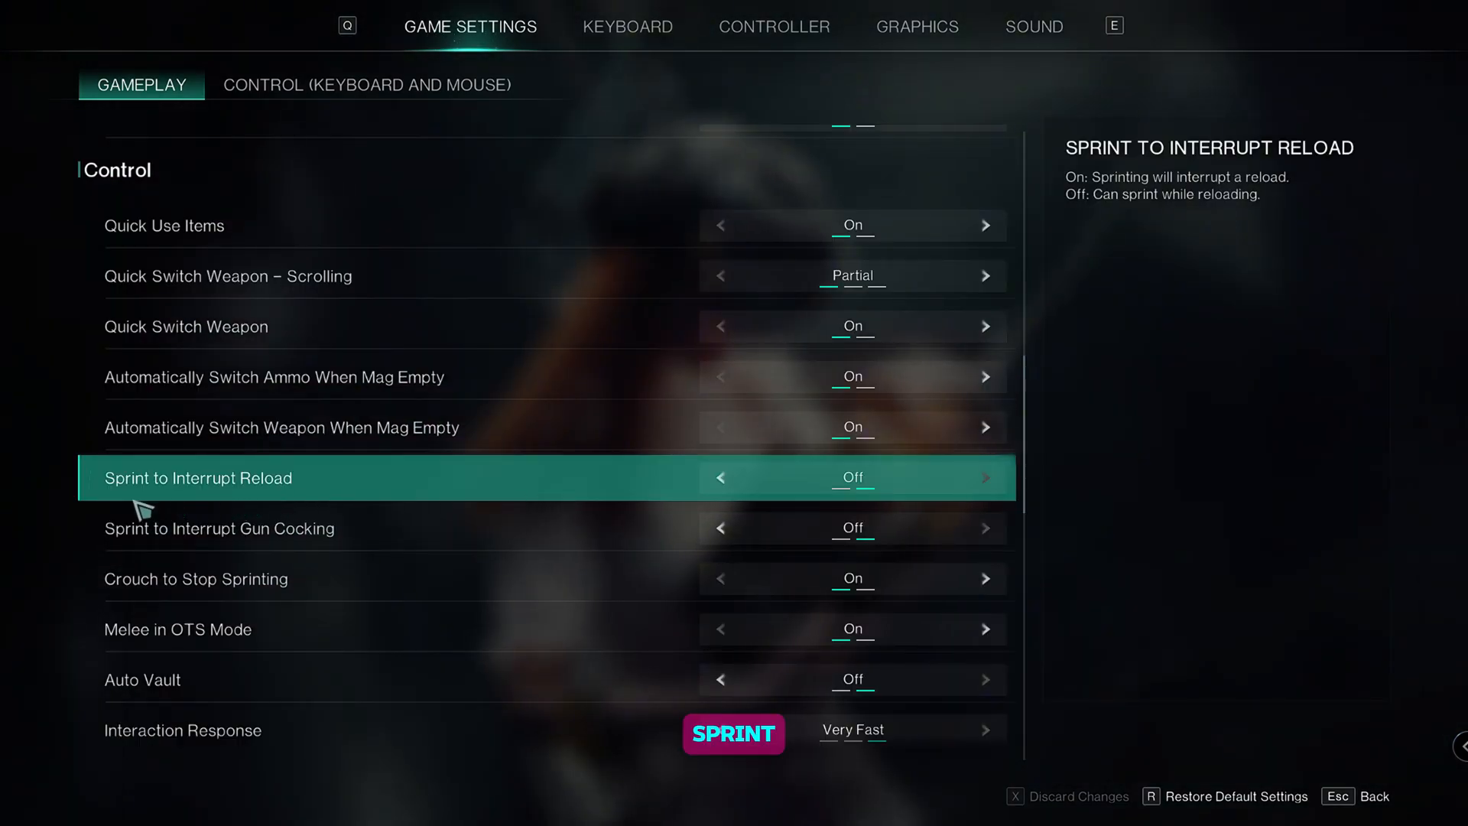
{"action": "mouse_move", "coordinate": [407, 532]}
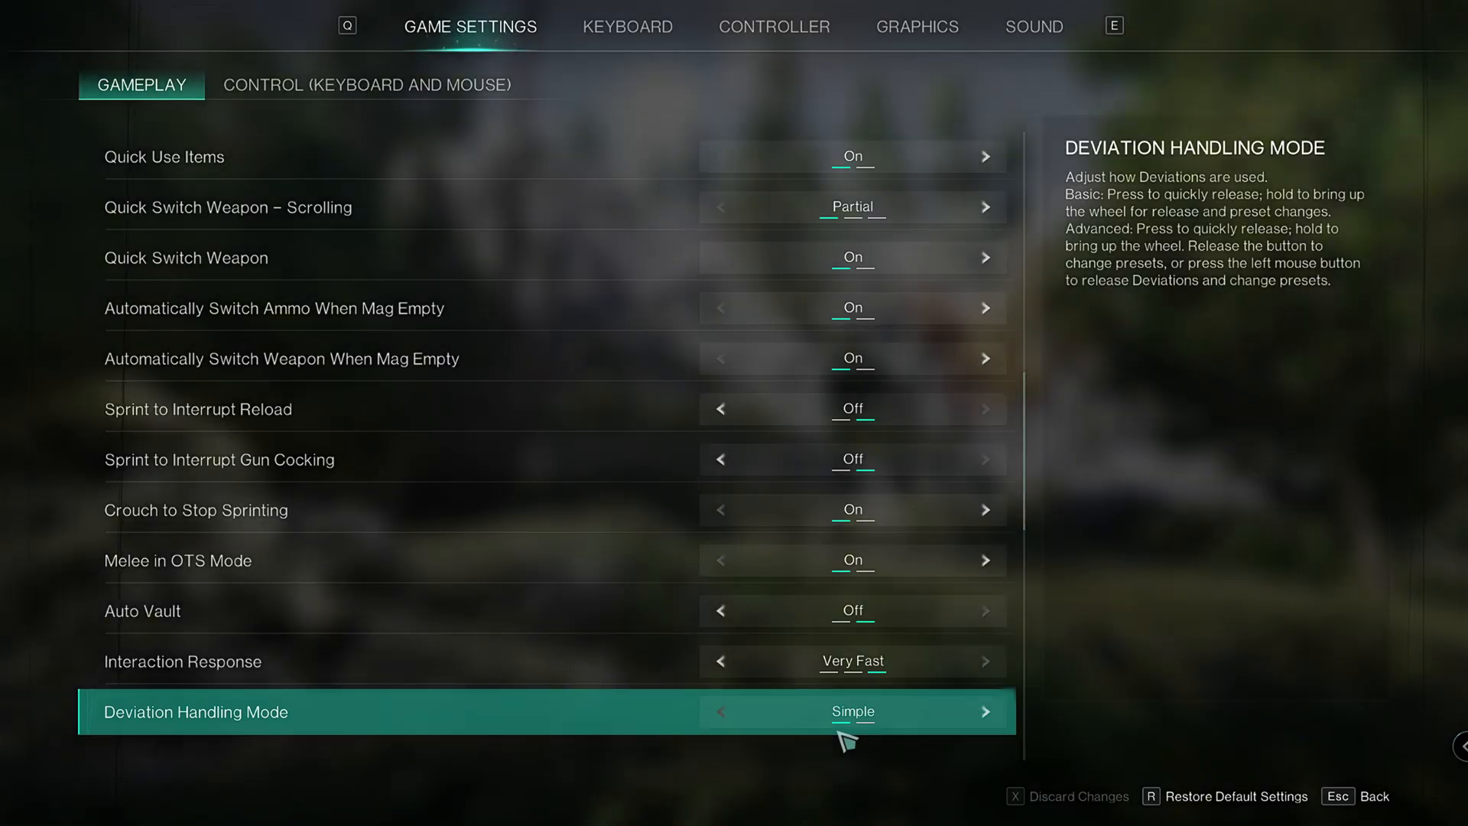
{"action": "left_click", "coordinate": [363, 84]}
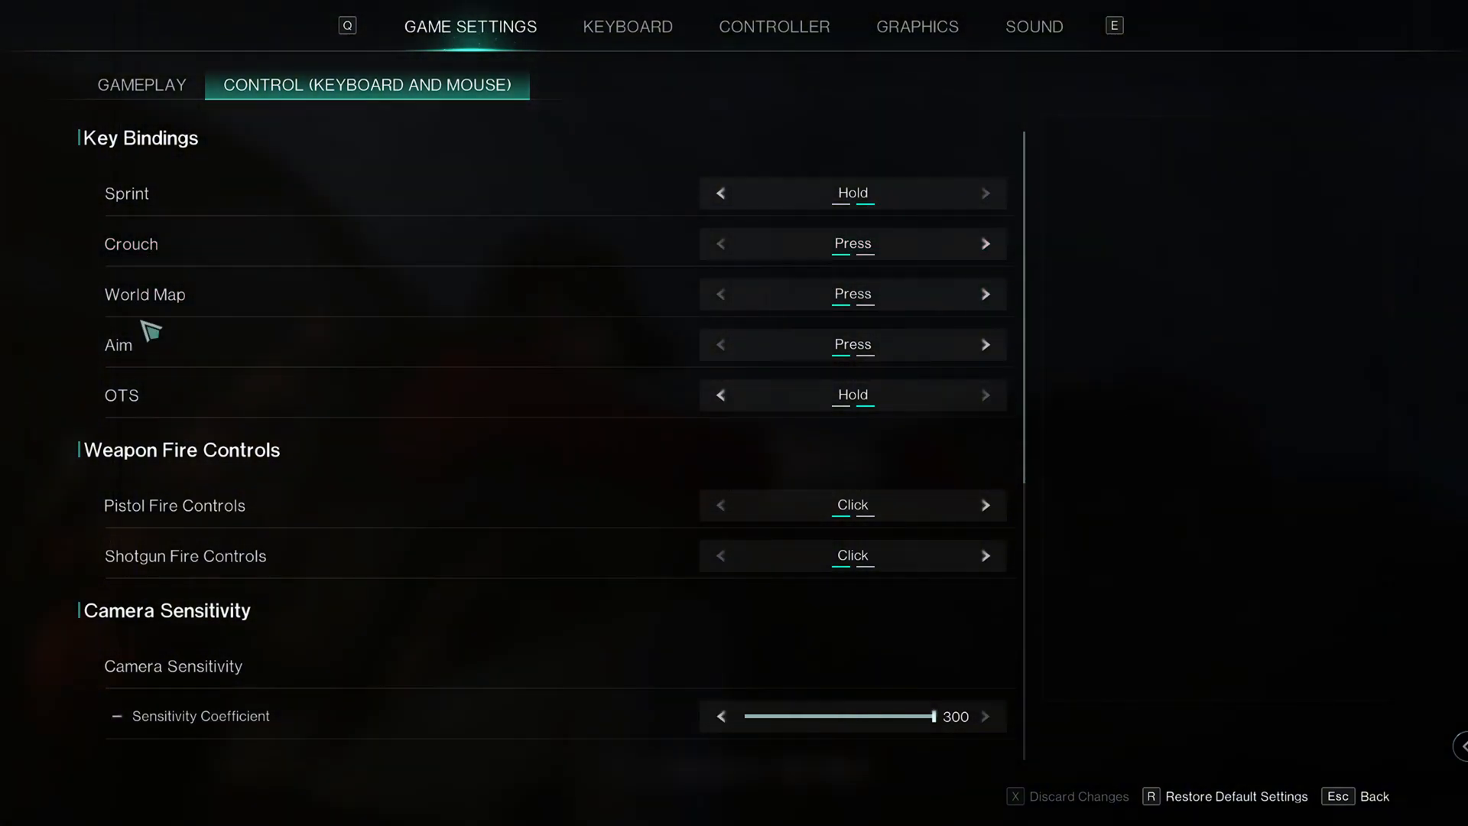
Step: Set pistol fire to Hold, review sensitivity and invert-vertical mouse options, then move to Keyboard bindings
{"action": "left_click", "coordinate": [159, 346]}
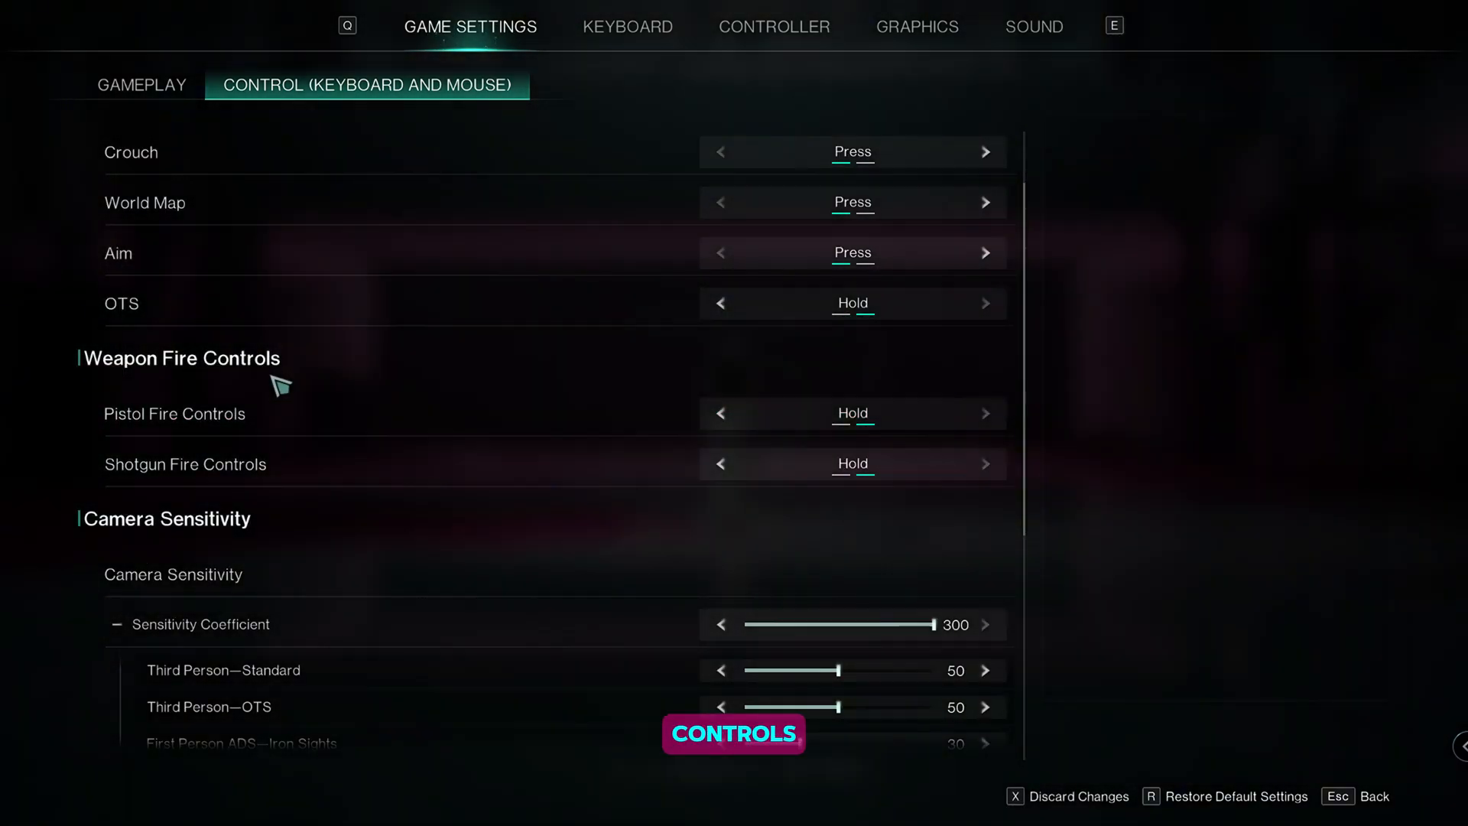
{"action": "mouse_move", "coordinate": [281, 437]}
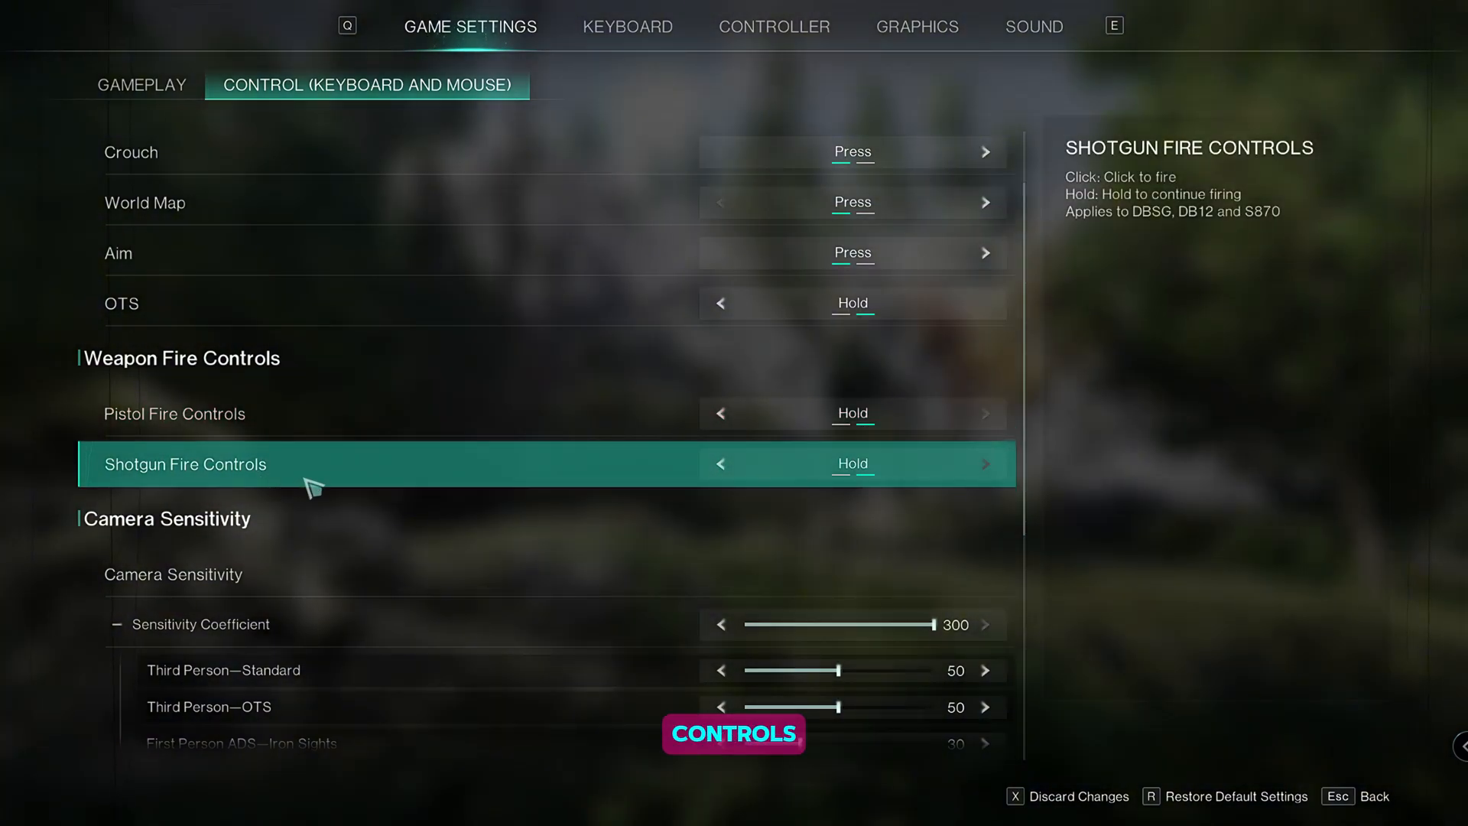
{"action": "scroll", "scroll_direction": "down", "scroll_amount": 3}
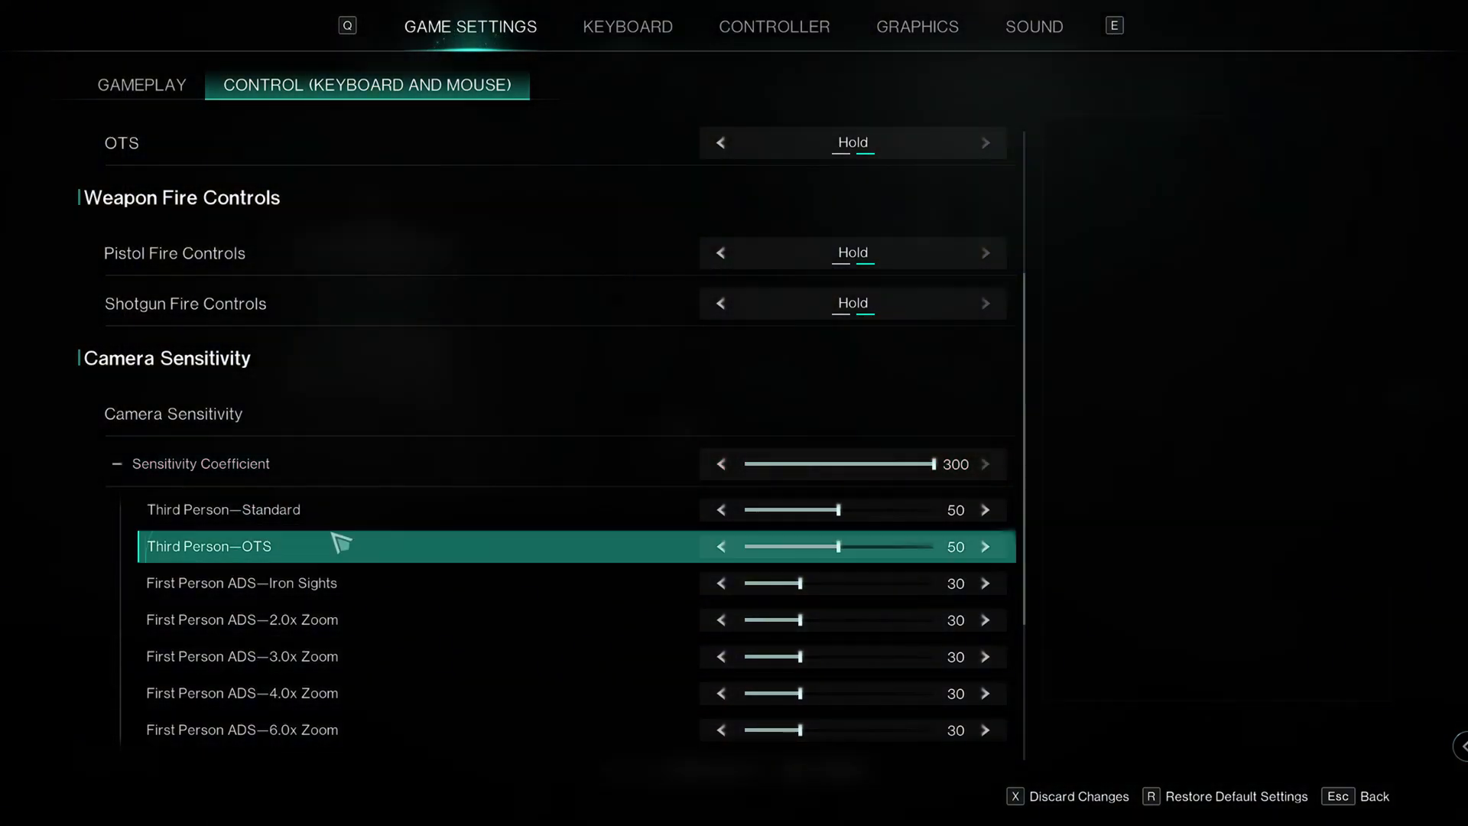
{"action": "scroll", "scroll_direction": "down", "scroll_amount": 3}
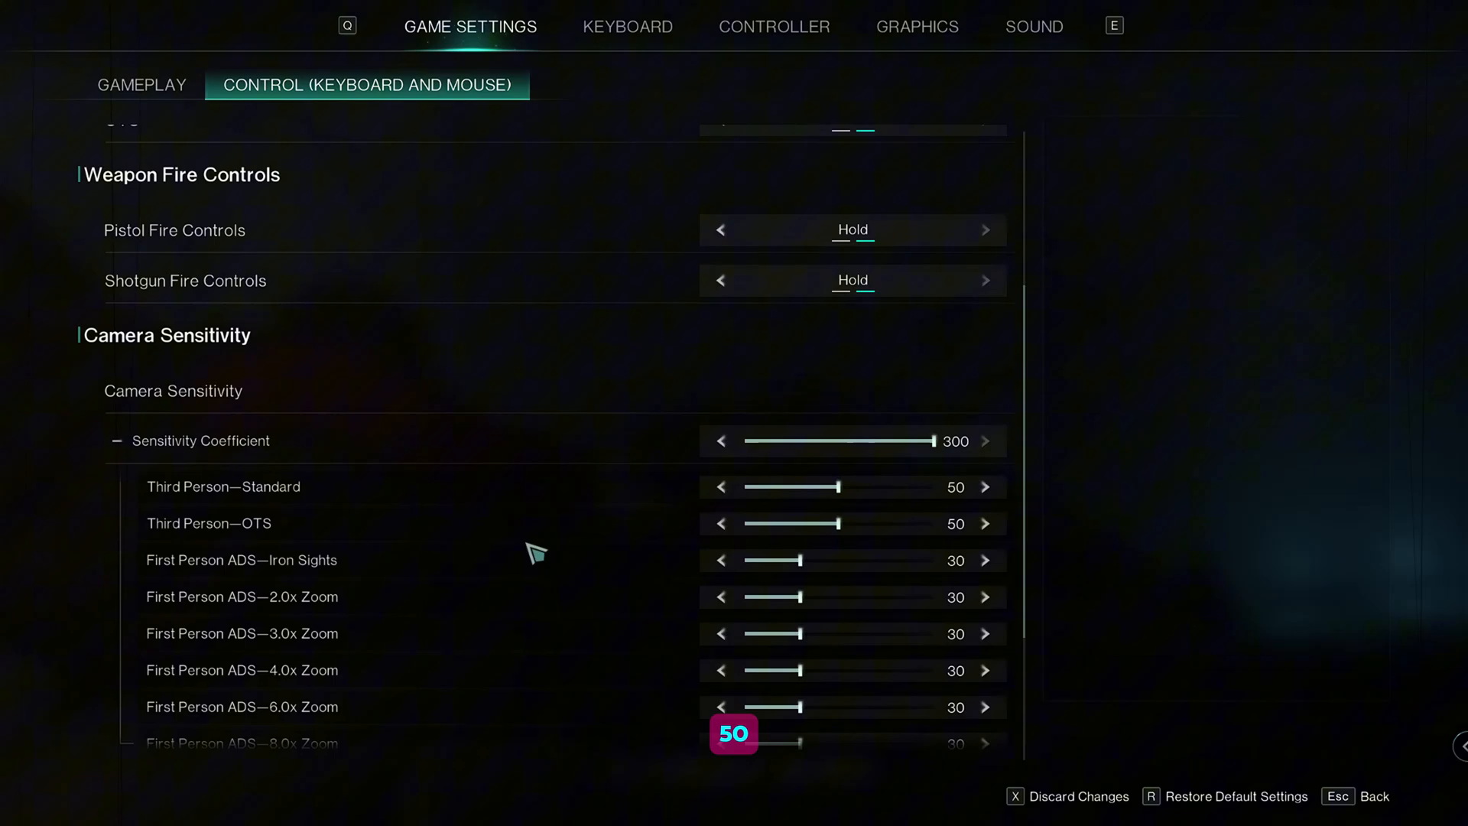
{"action": "mouse_move", "coordinate": [789, 532]}
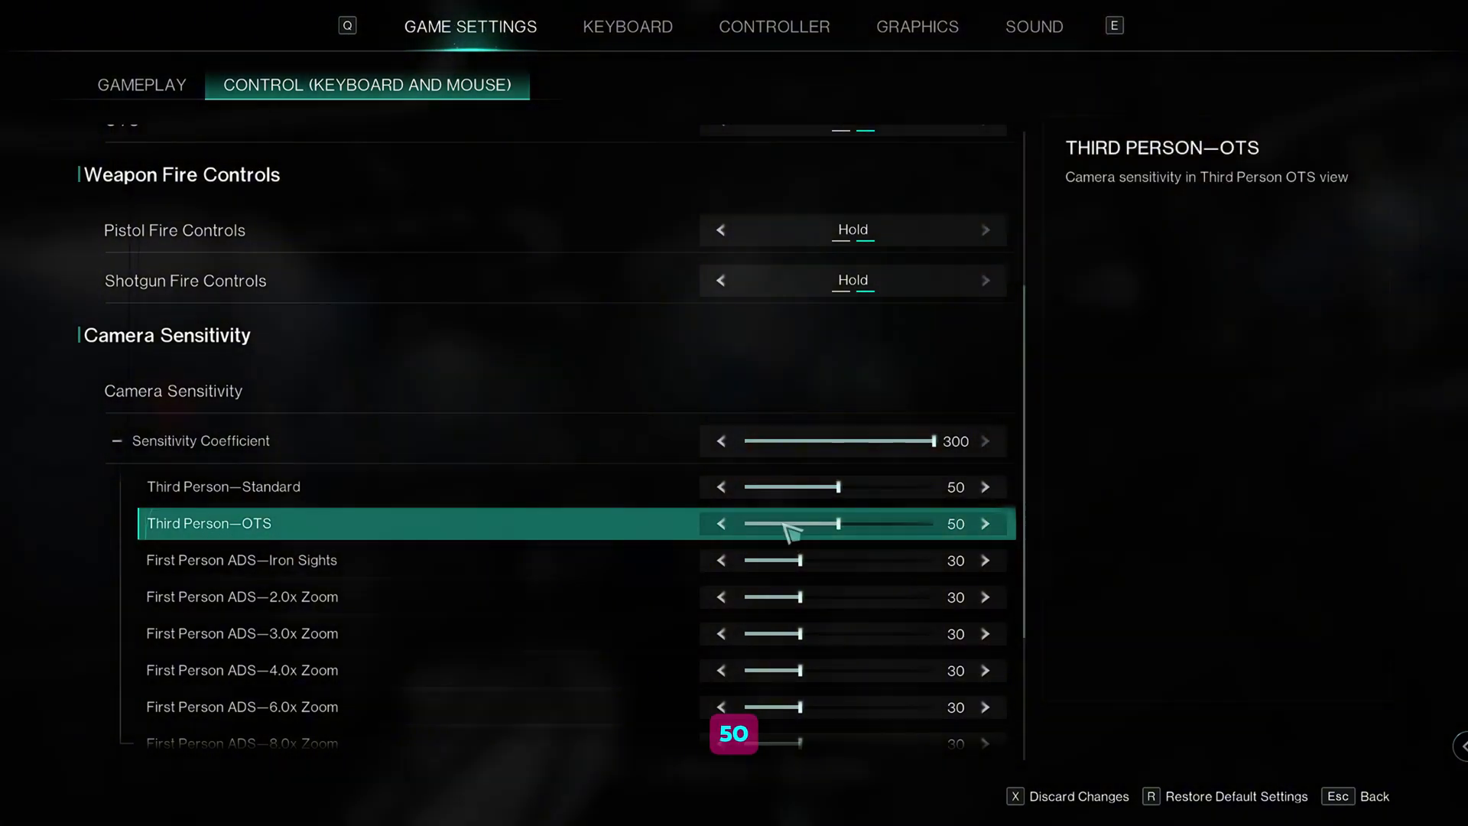
{"action": "scroll", "scroll_direction": "down", "scroll_amount": 3}
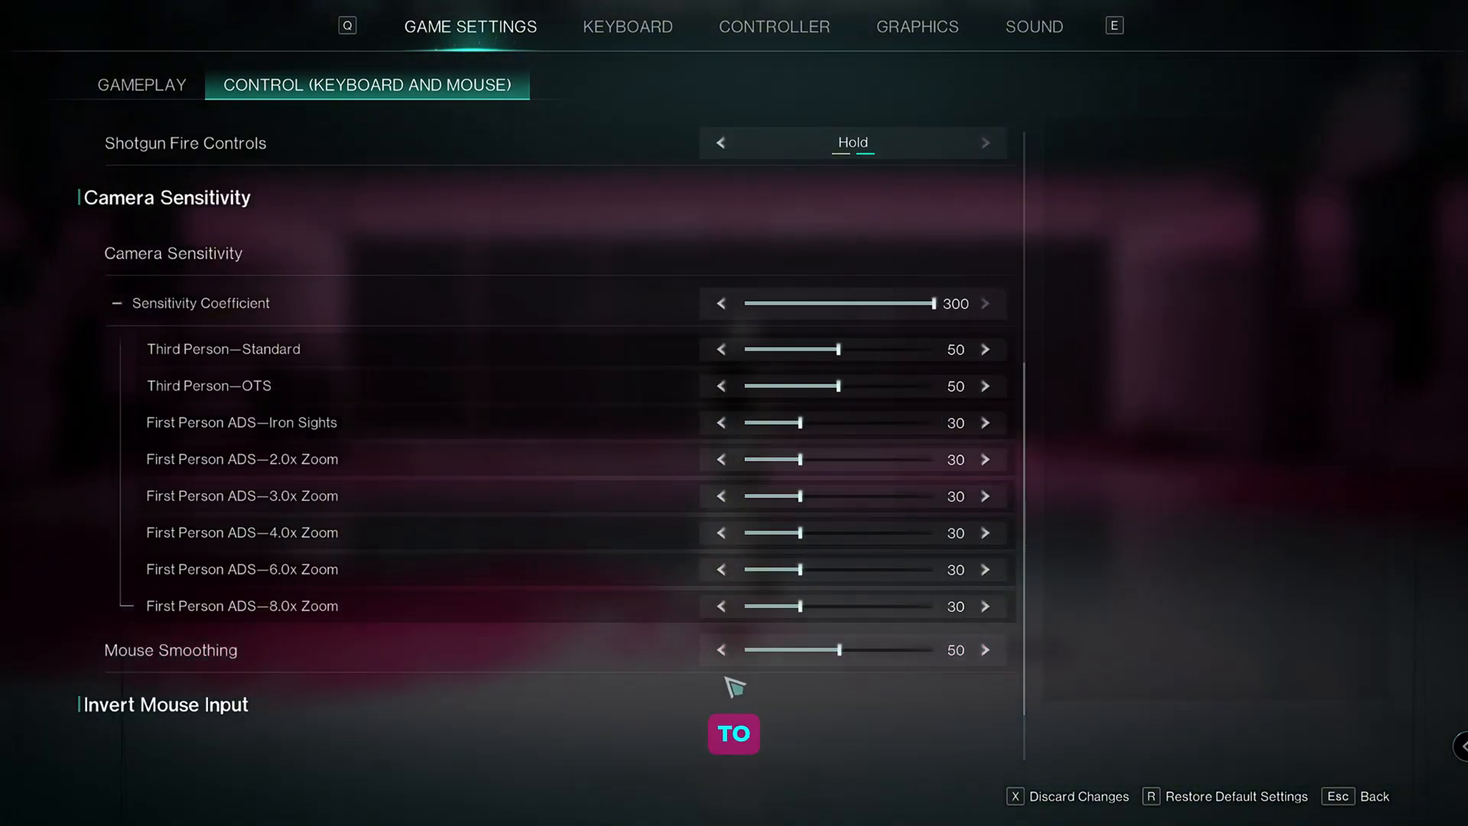
{"action": "scroll", "scroll_direction": "down", "scroll_amount": 3}
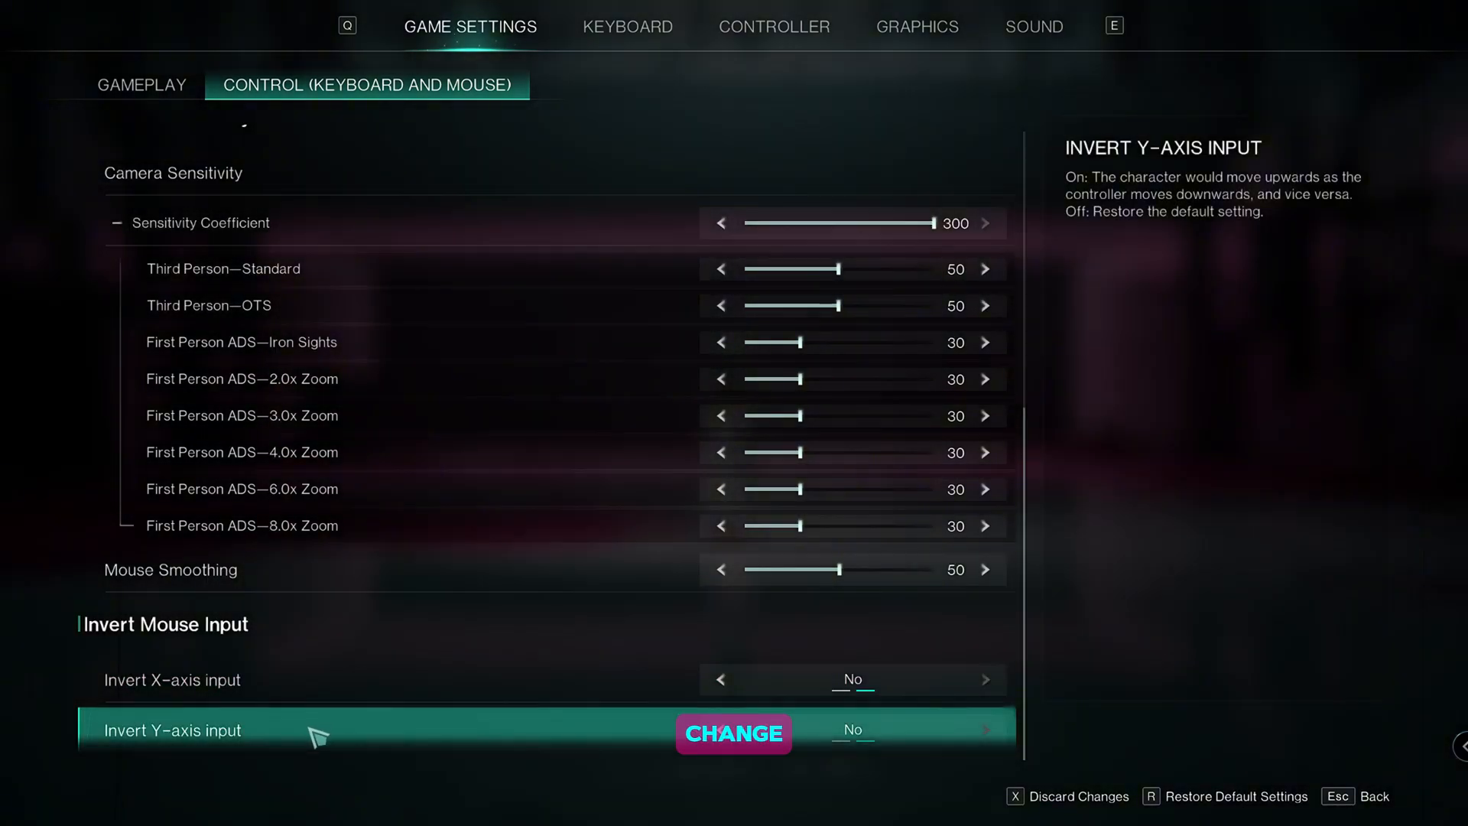
{"action": "left_click", "coordinate": [734, 734]}
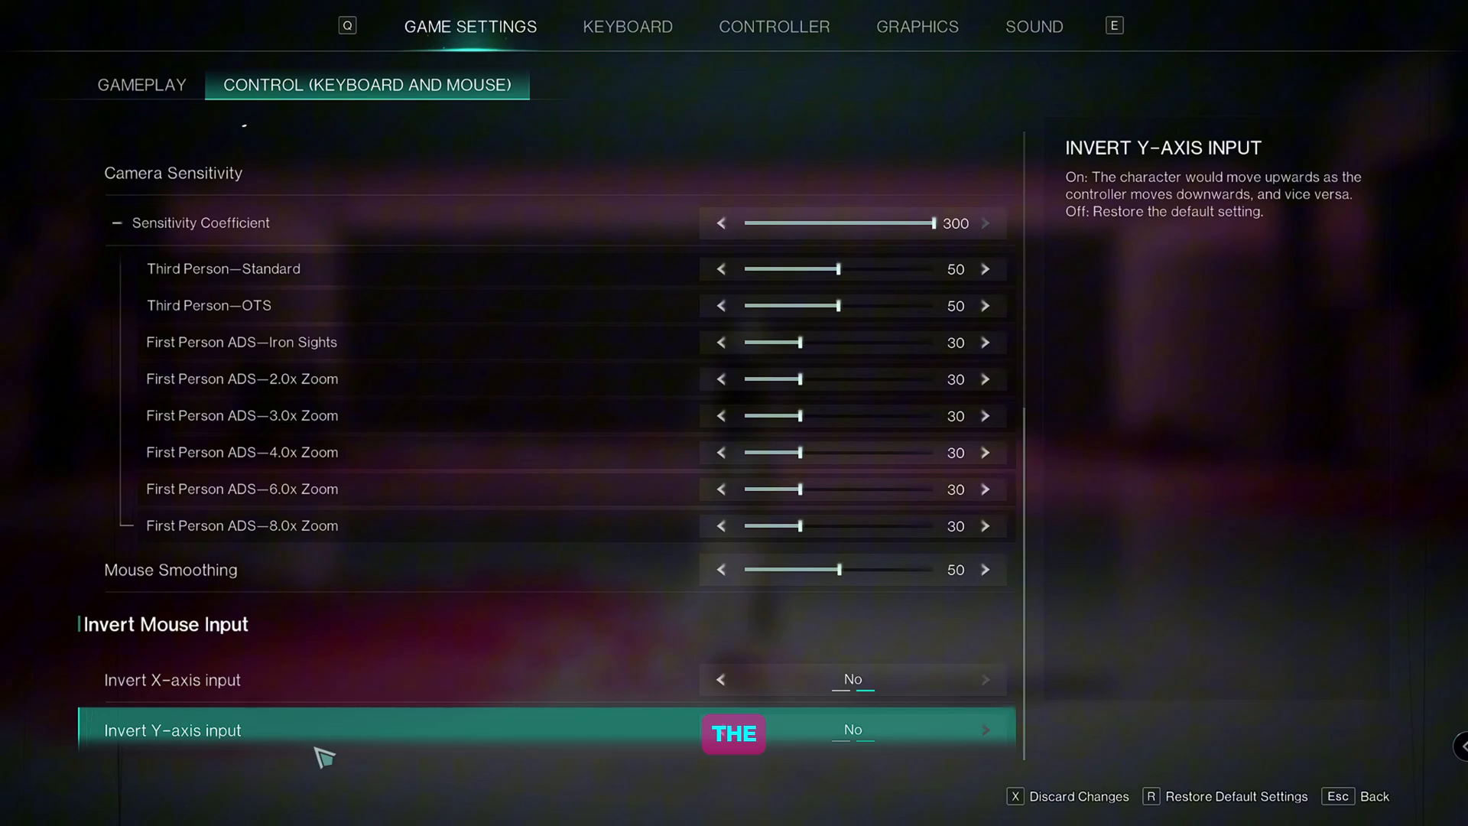
{"action": "left_click", "coordinate": [630, 28]}
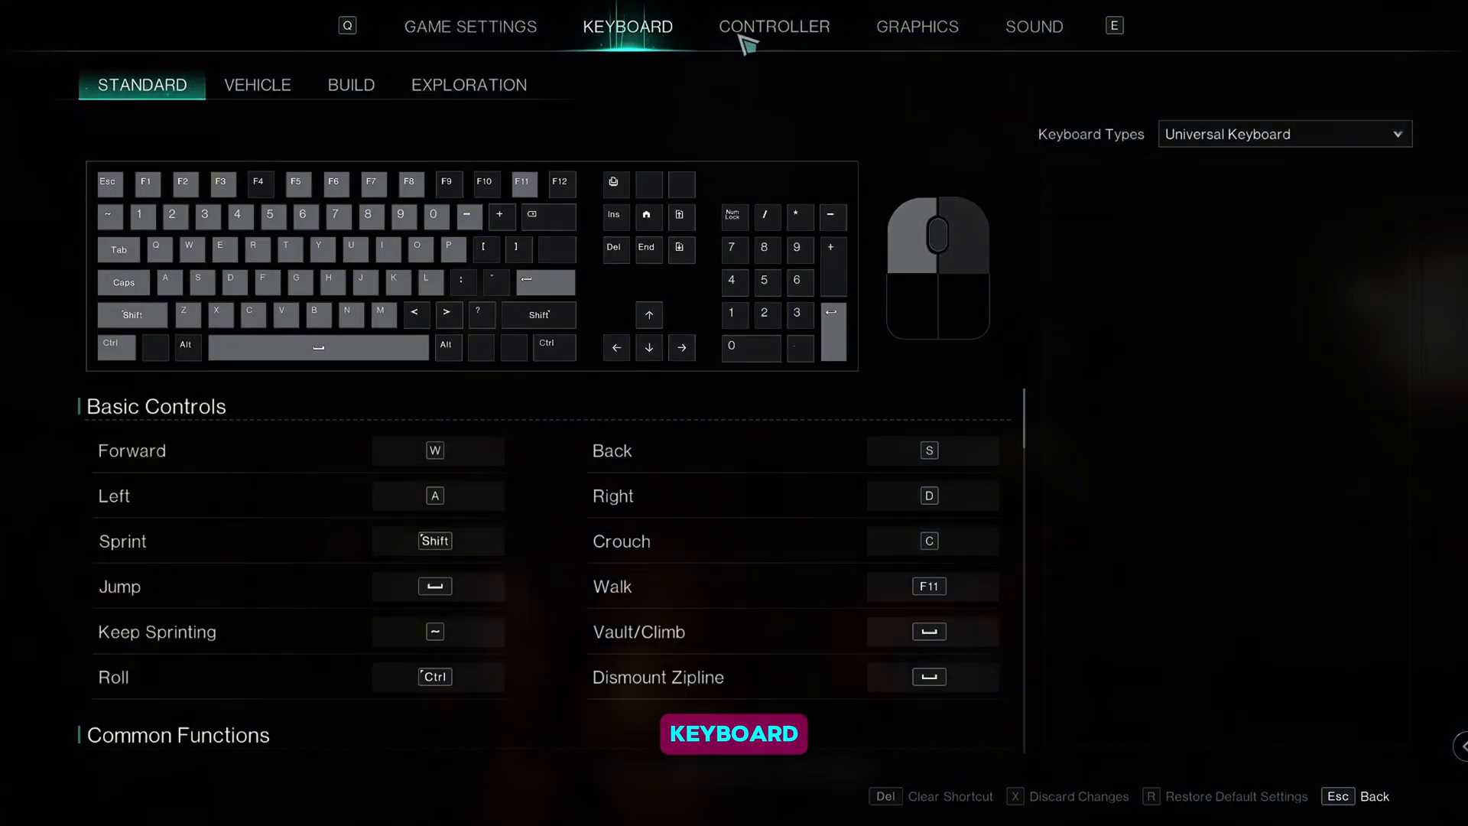
Step: Show the Graphics basics: fullscreen, 1920*1080 resolution, brightness 100
{"action": "left_click", "coordinate": [915, 28]}
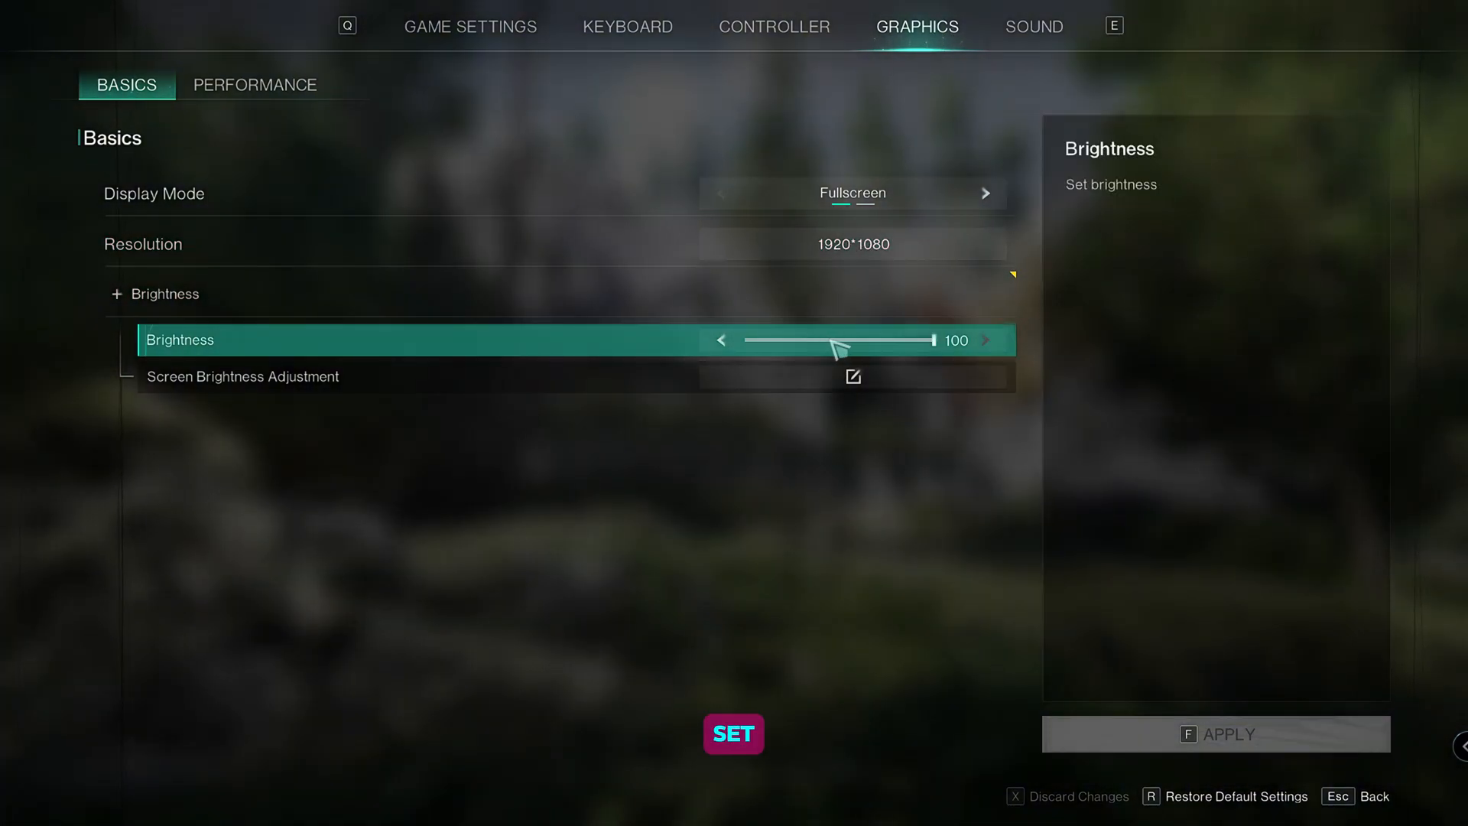
Step: Show the Graphics Performance options: 120 max frame rate, AMD FSR, V-Sync and motion blur off
{"action": "left_click", "coordinate": [255, 84]}
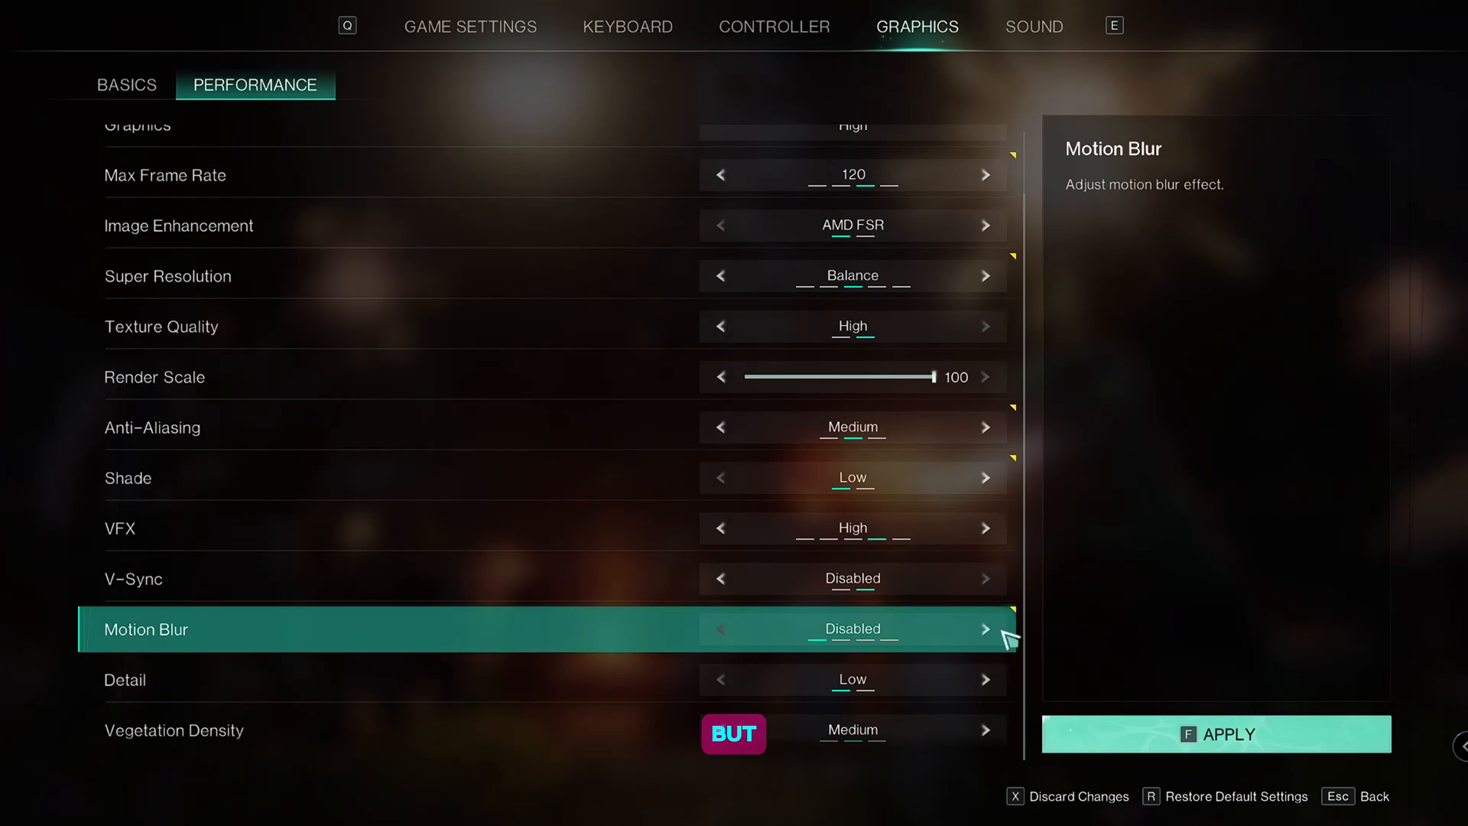
Step: Apply the performance graphics changes and confirm the new settings took effect
{"action": "left_click", "coordinate": [985, 629]}
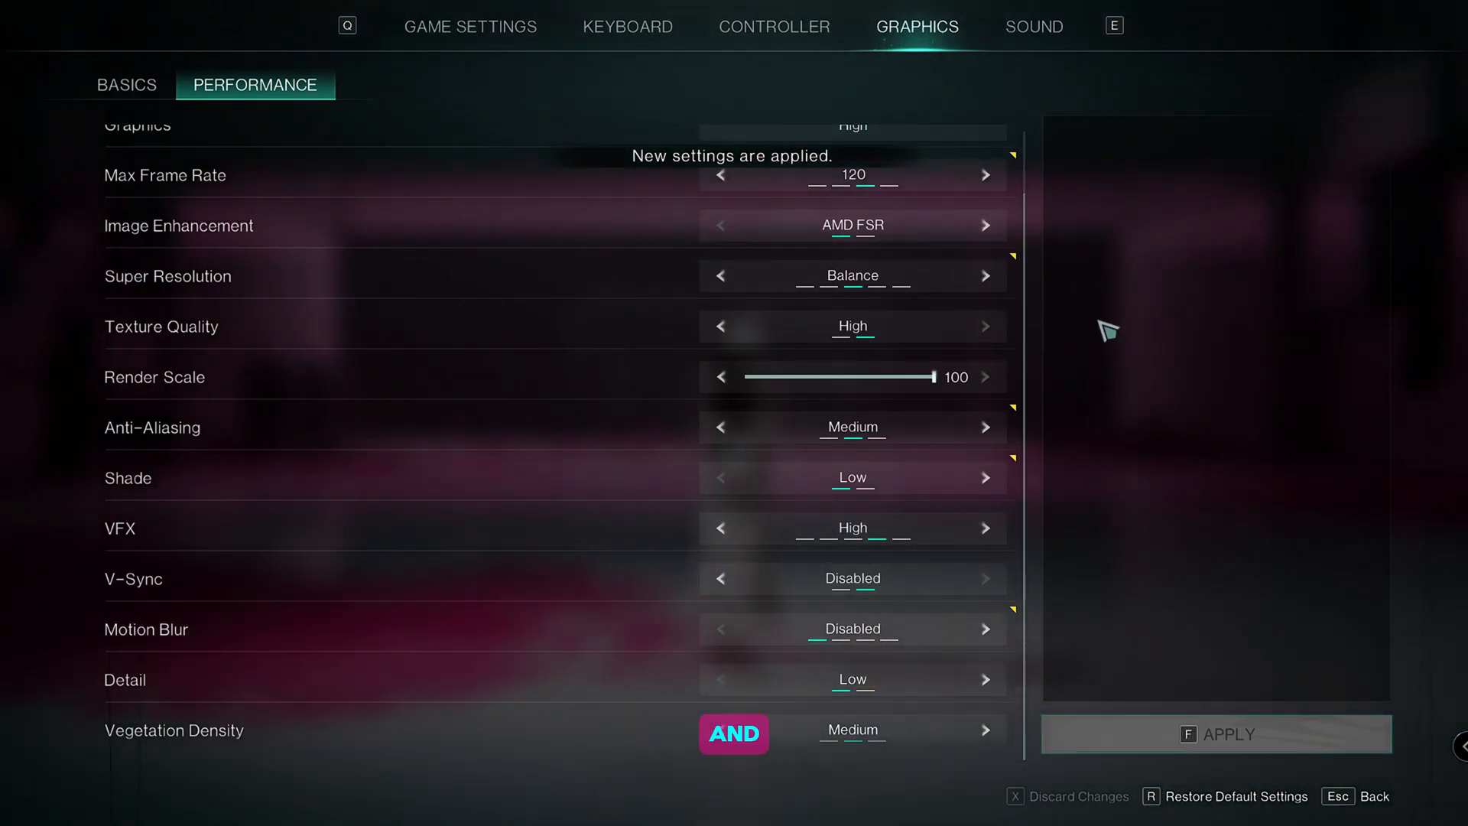
Step: Show the Sound settings with music volume 10 and other volumes 100, checking Voice Chat along the way
{"action": "left_click", "coordinate": [1035, 26]}
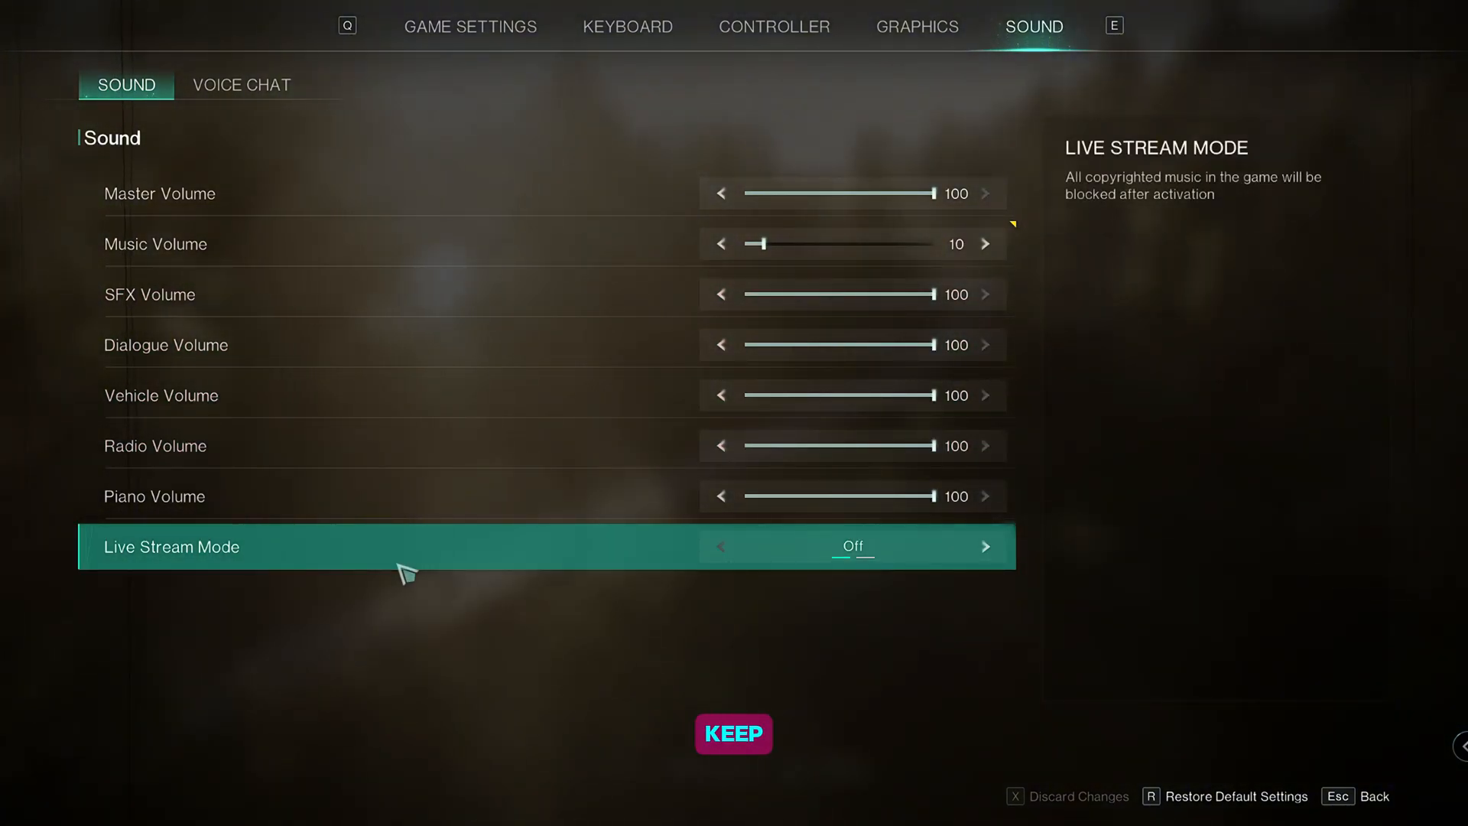
{"action": "left_click", "coordinate": [242, 84]}
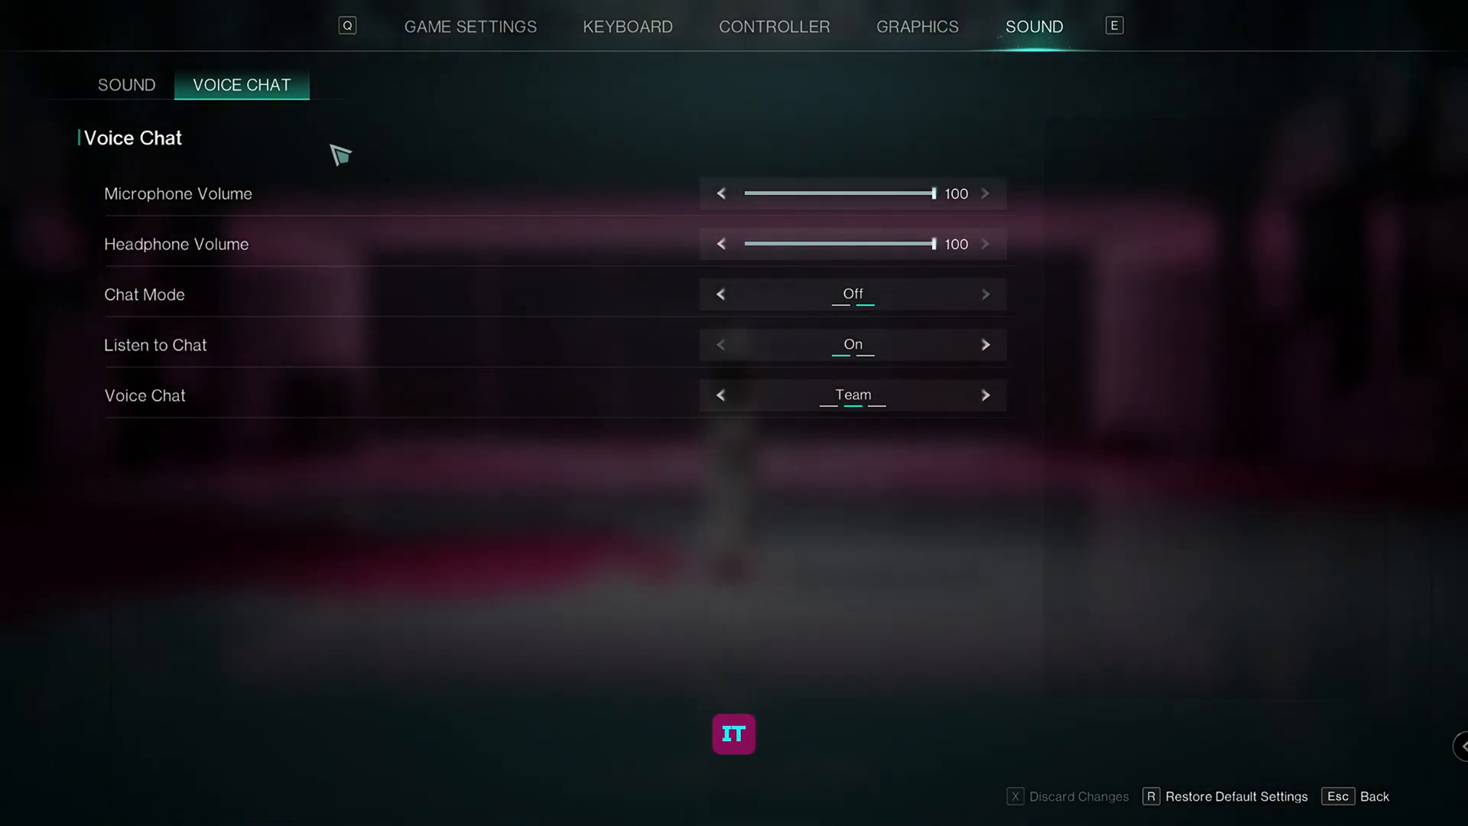
{"action": "left_click", "coordinate": [125, 84]}
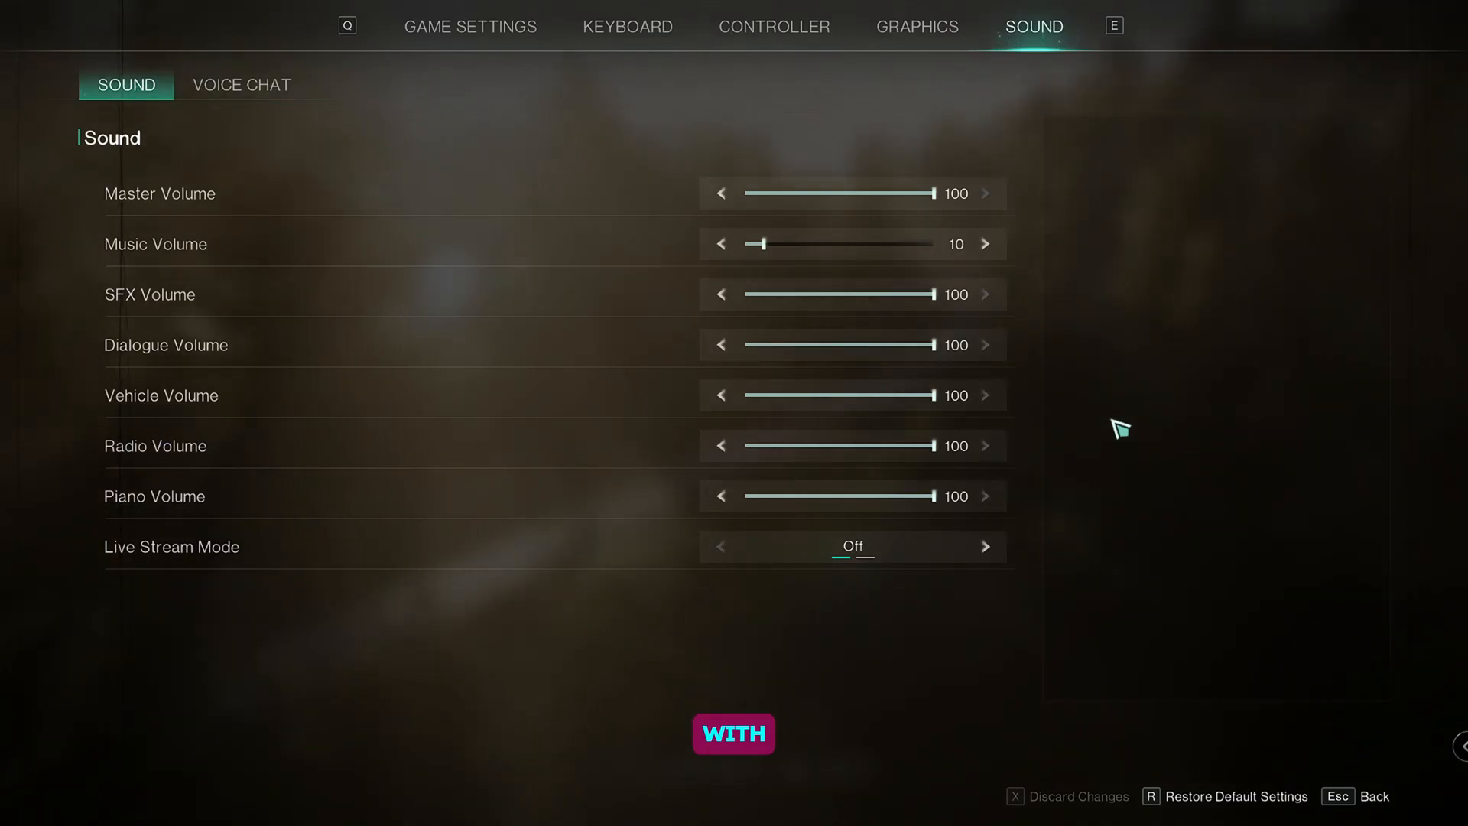